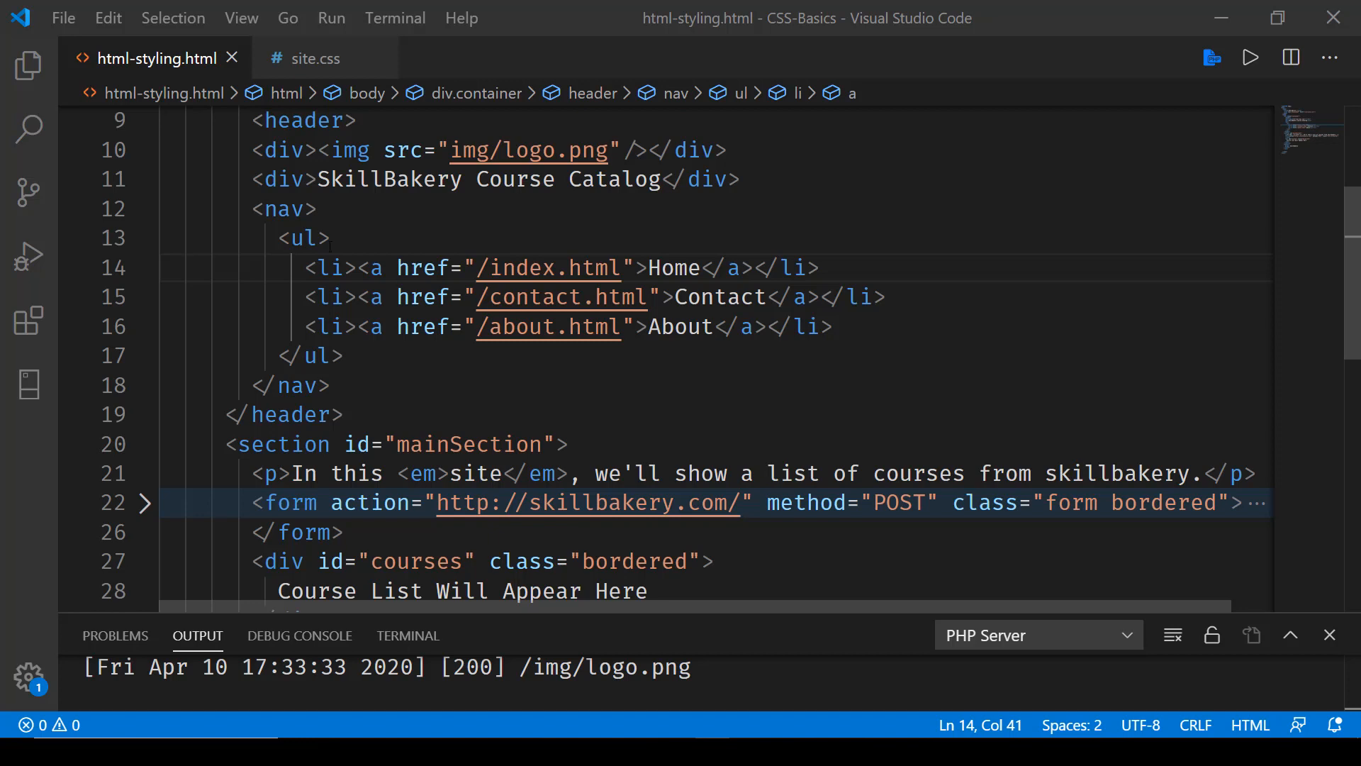
Style header nav with float:right and margin-right 5px in site.css and save.
{"action": "left_click_drag", "start_coordinate": [251, 209], "coordinate": [332, 386]}
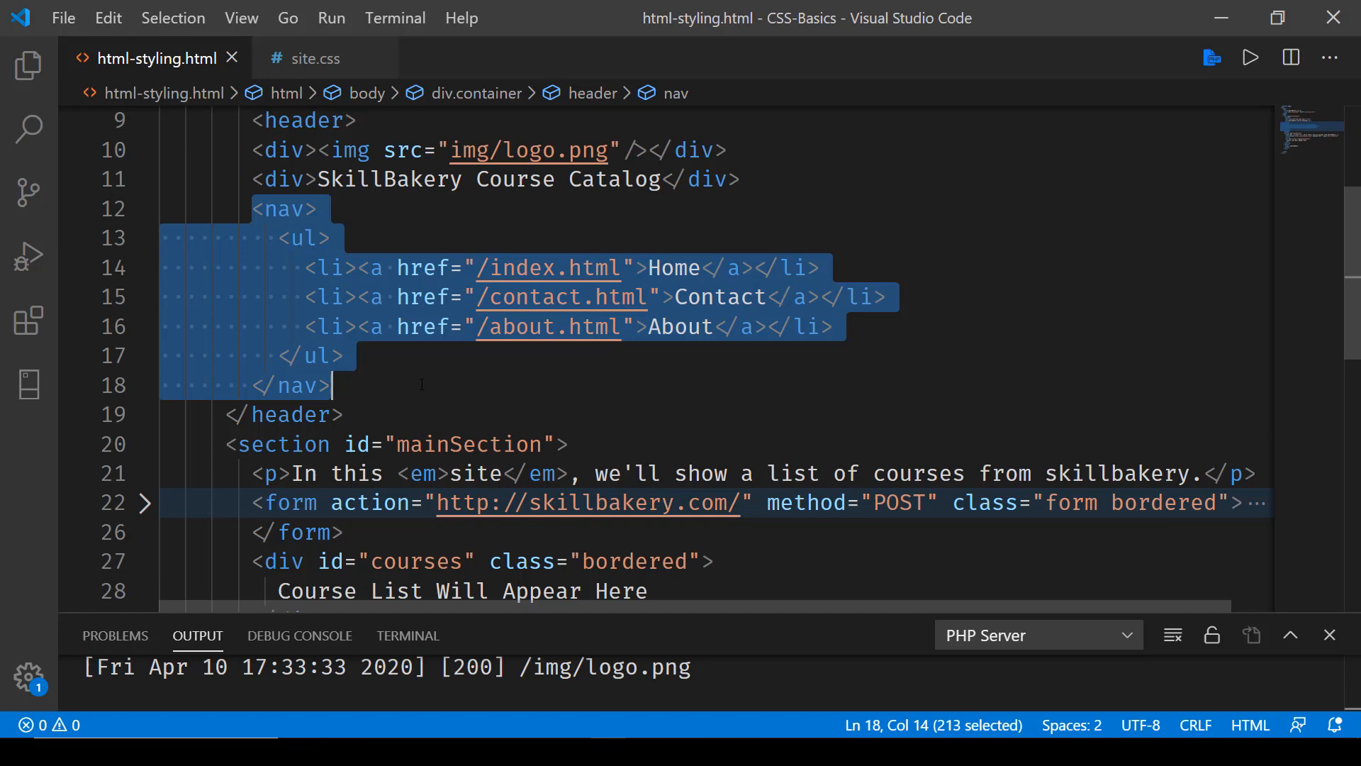
{"action": "left_click", "coordinate": [305, 58]}
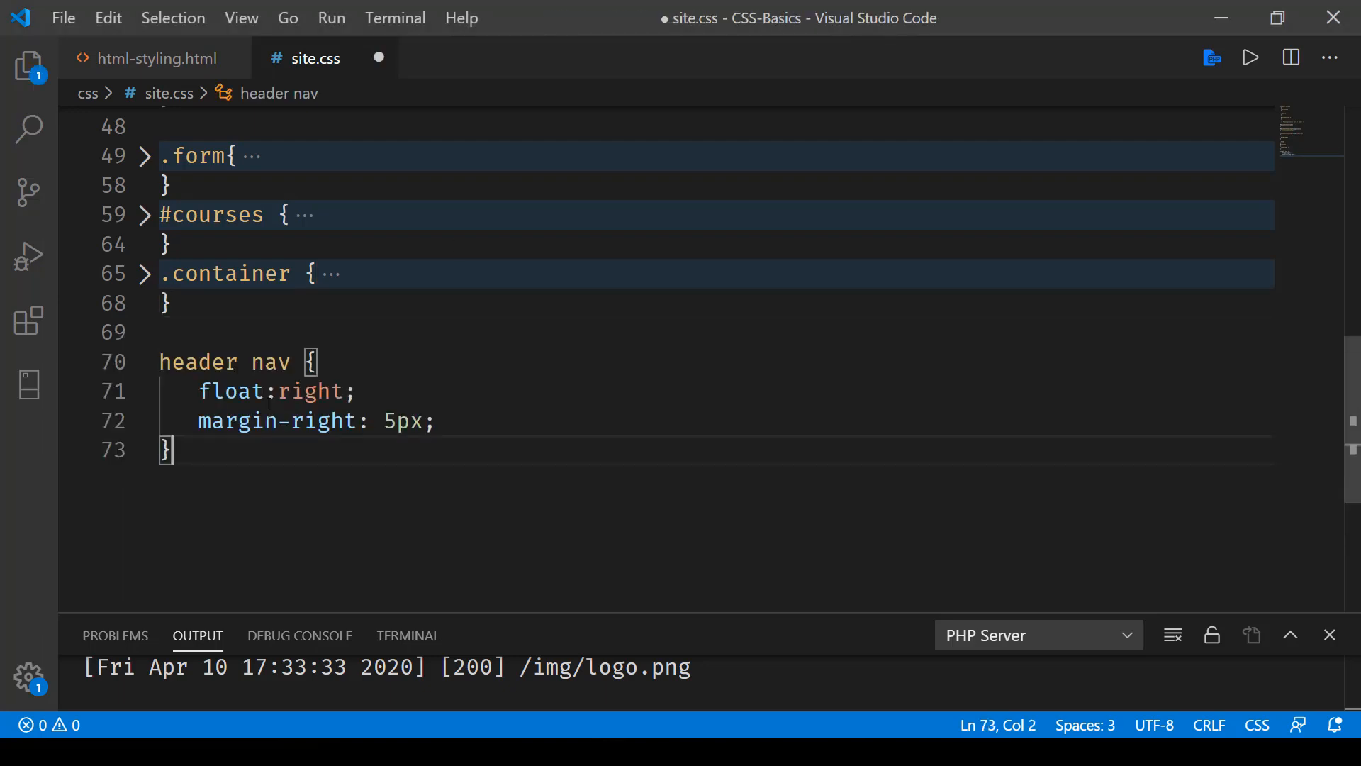
{"action": "left_click_drag", "start_coordinate": [198, 390], "coordinate": [354, 391]}
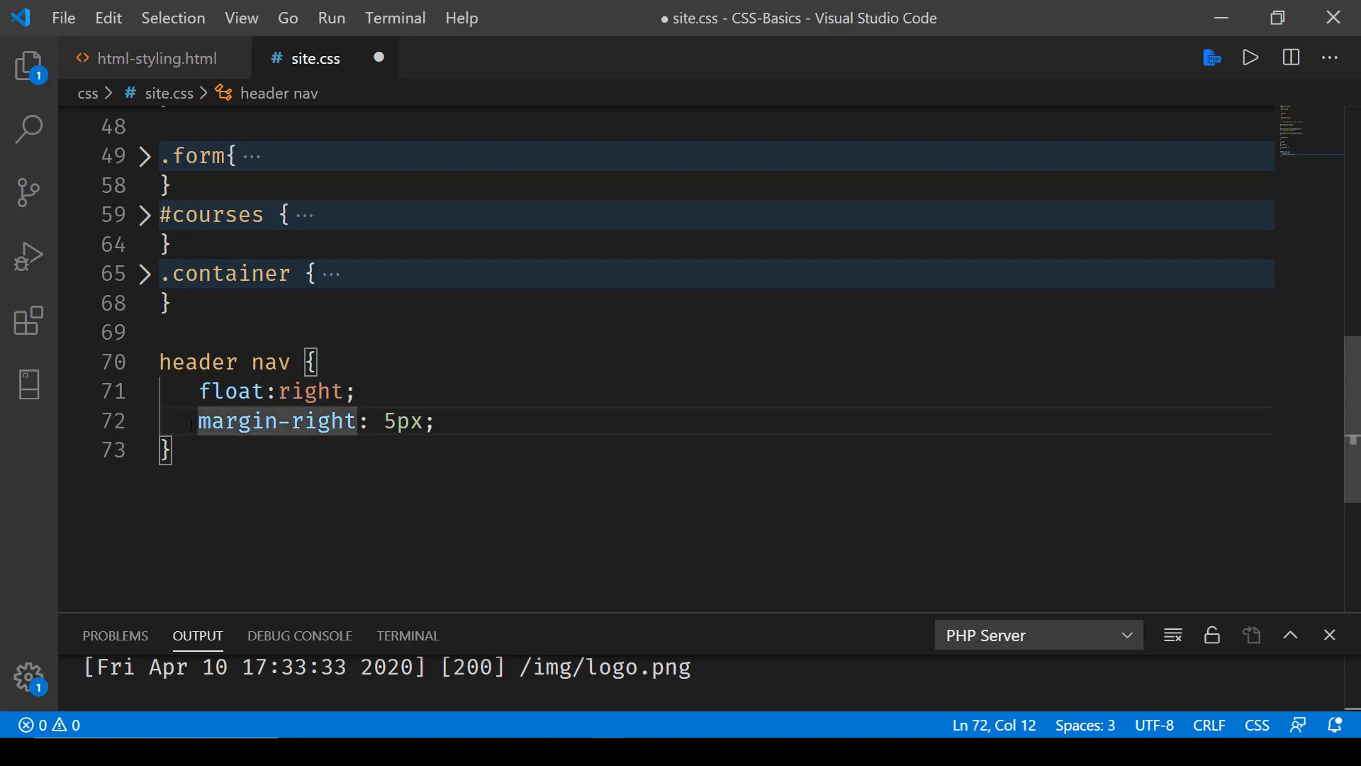
{"action": "left_click_drag", "start_coordinate": [199, 421], "coordinate": [435, 421]}
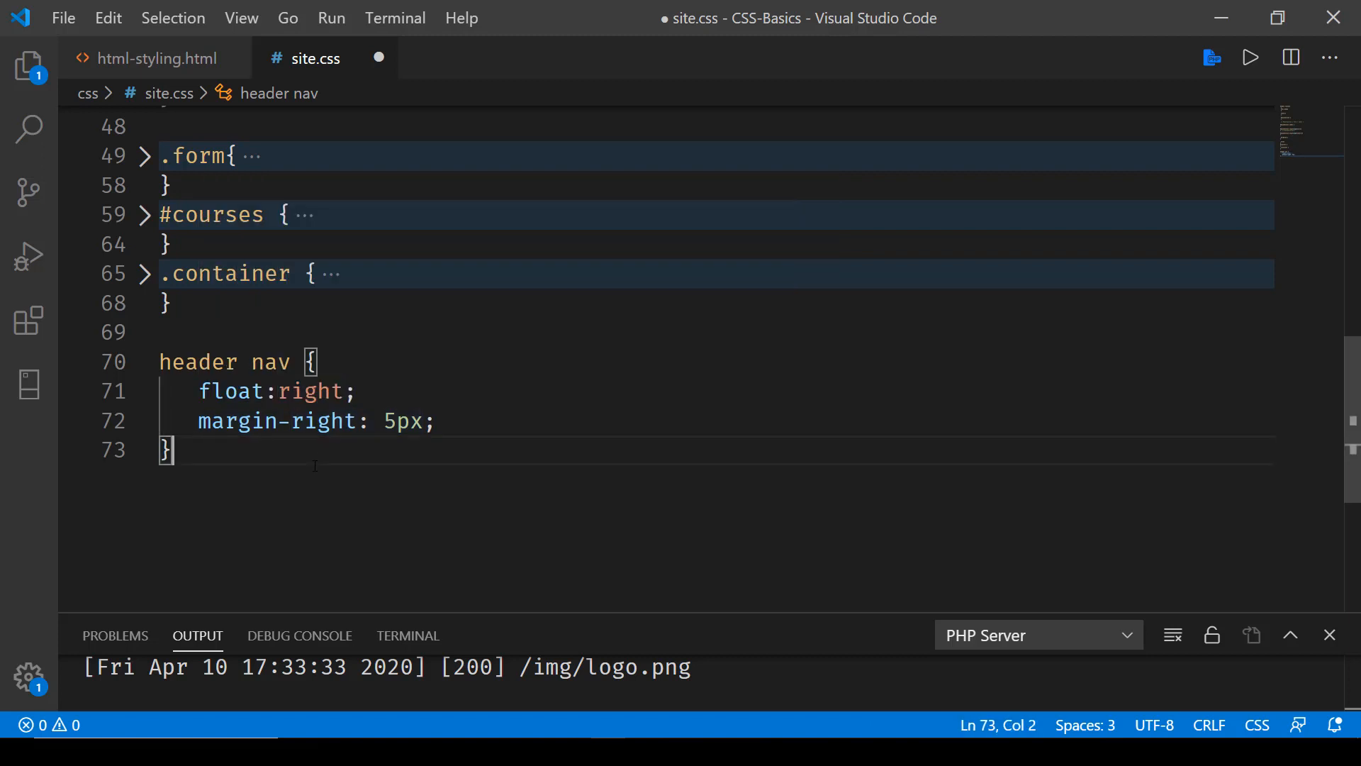
{"action": "key", "text": "ctrl+s"}
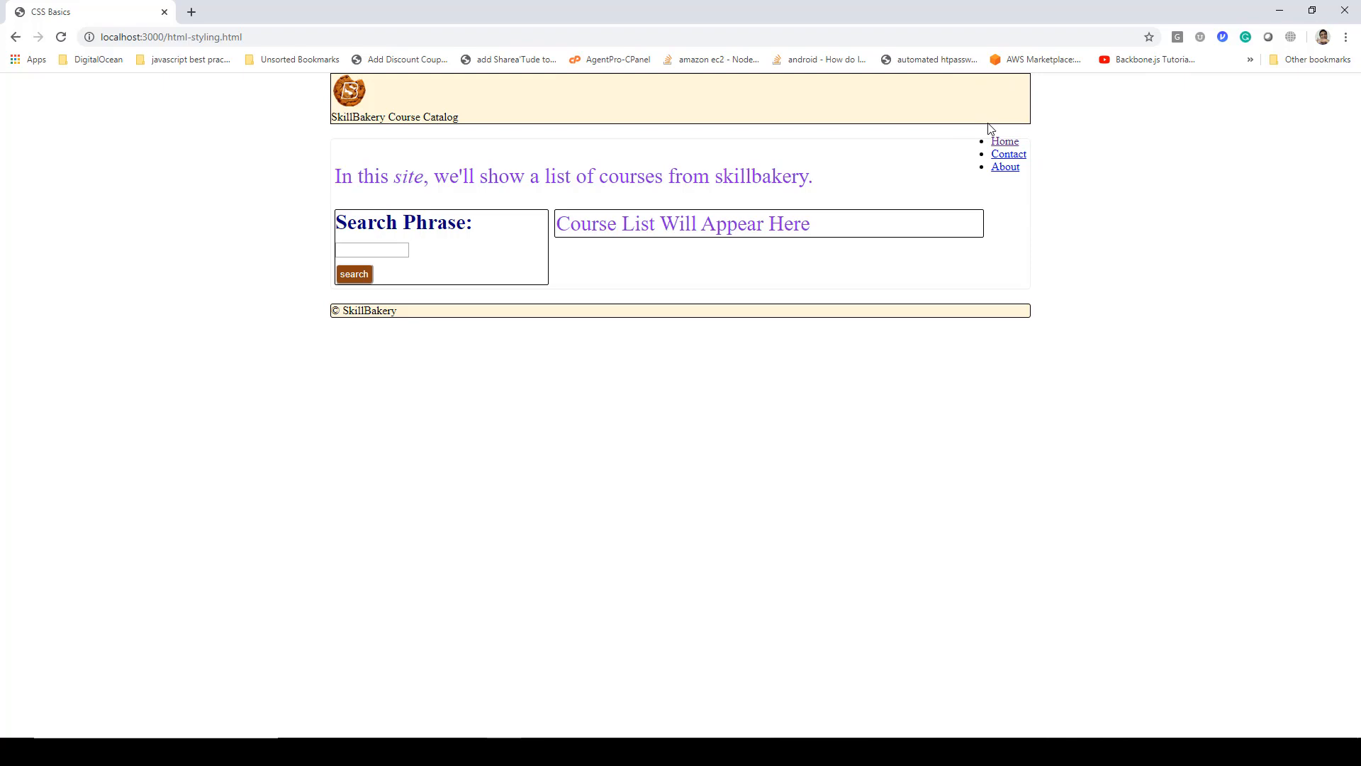
{"action": "mouse_move", "coordinate": [1041, 171]}
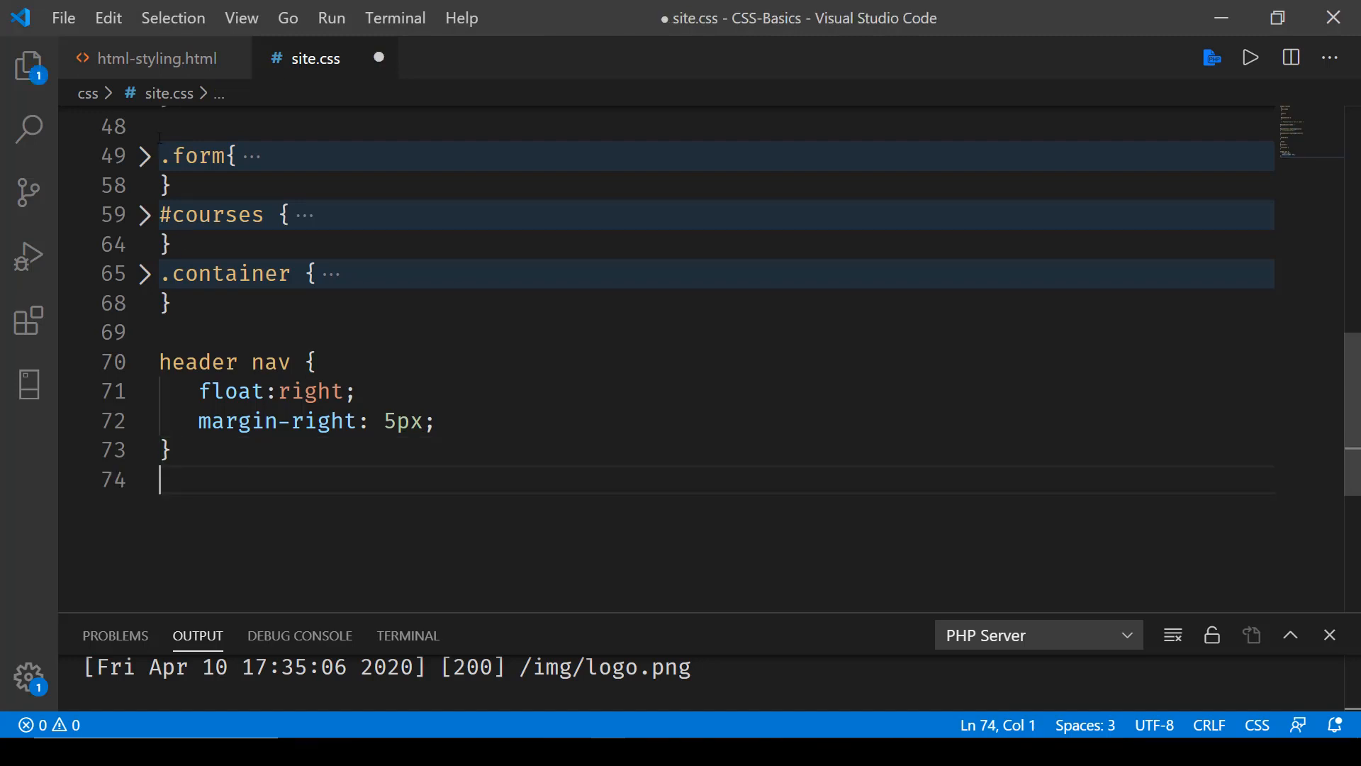
Start a new line below the header nav rule in site.css.
{"action": "left_click", "coordinate": [155, 58]}
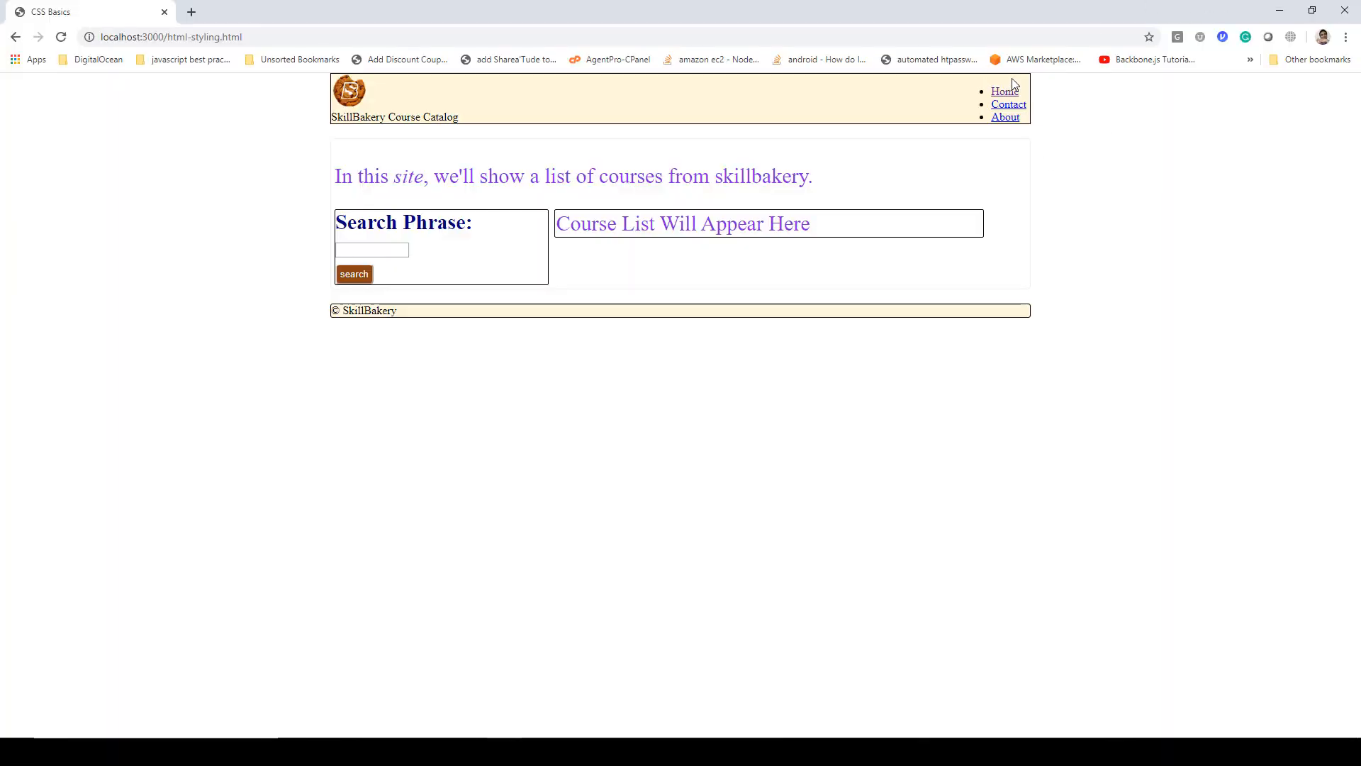
{"action": "mouse_move", "coordinate": [597, 718]}
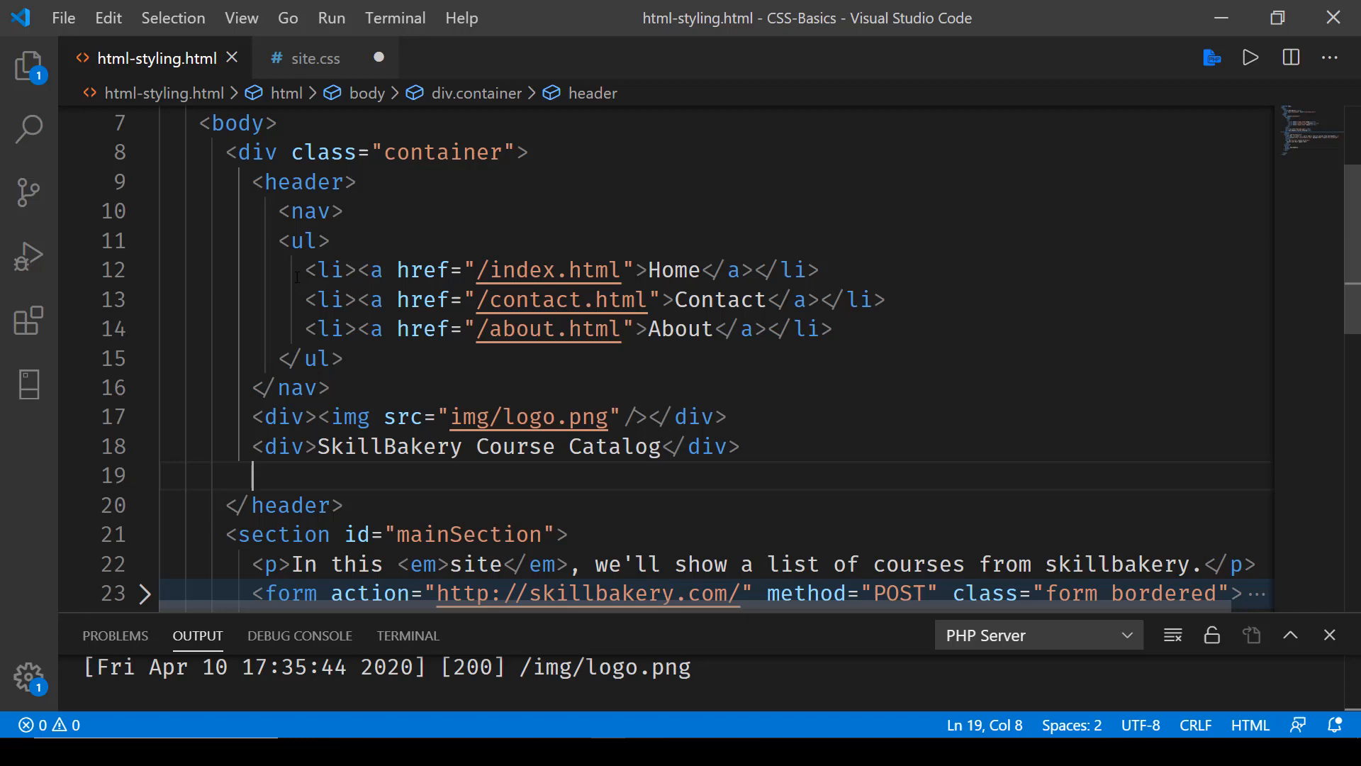
Style header nav li with display inline and font-size 12px.
{"action": "left_click_drag", "start_coordinate": [293, 270], "coordinate": [831, 329]}
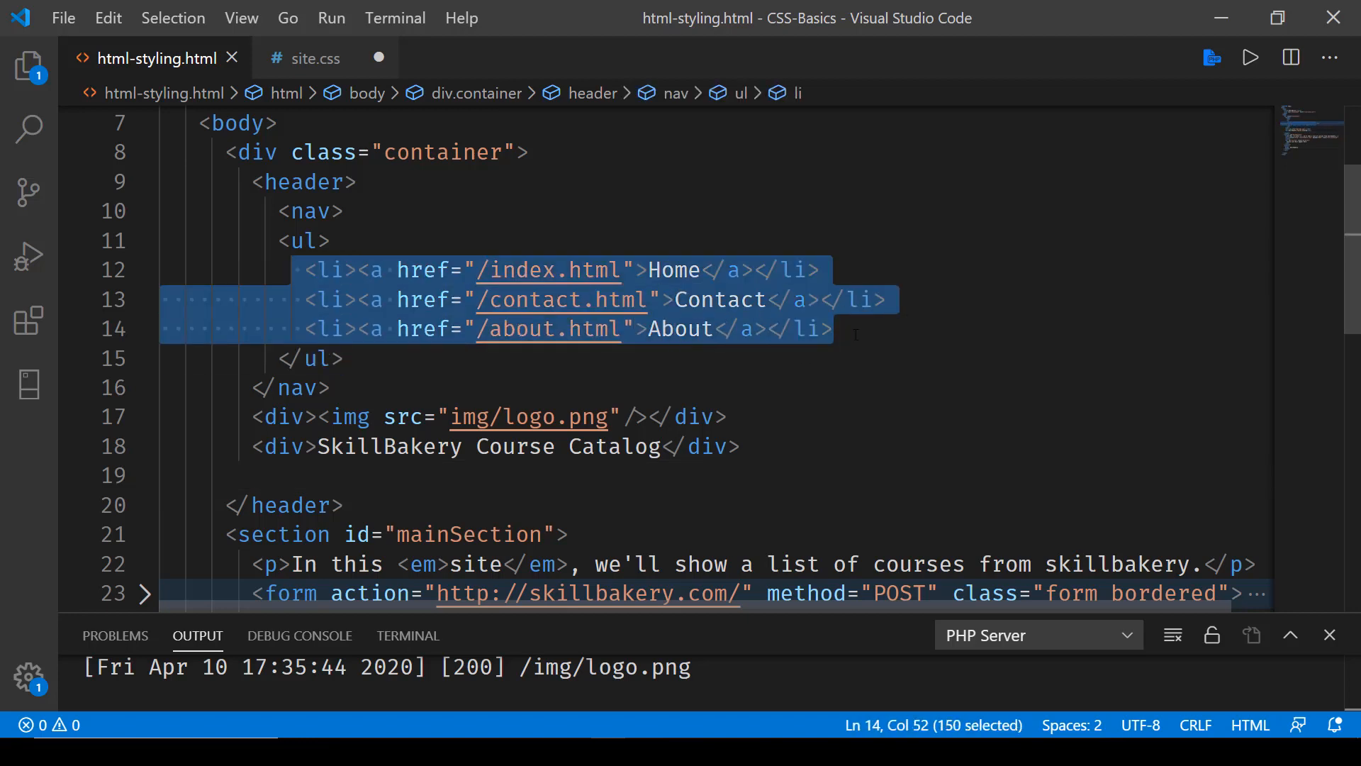
{"action": "left_click", "coordinate": [314, 58]}
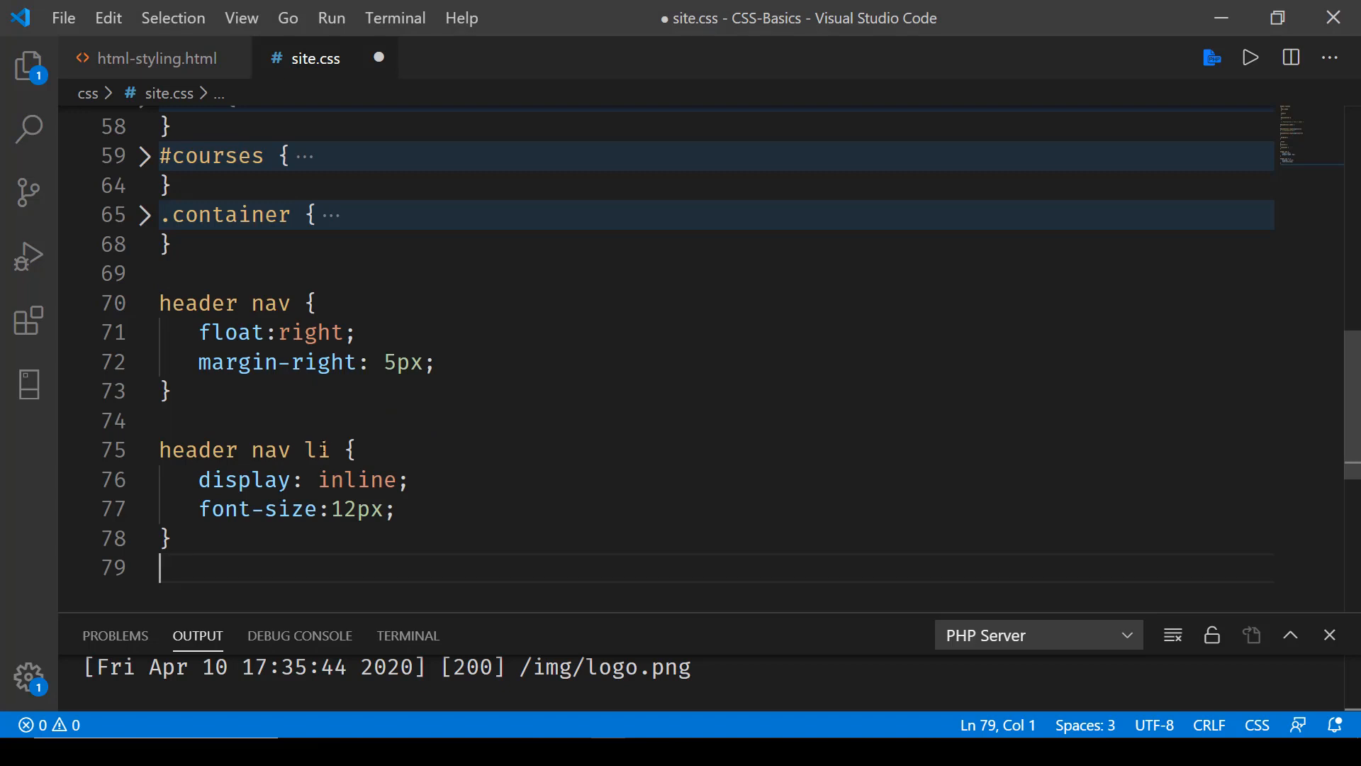
{"action": "left_click_drag", "start_coordinate": [198, 479], "coordinate": [394, 509]}
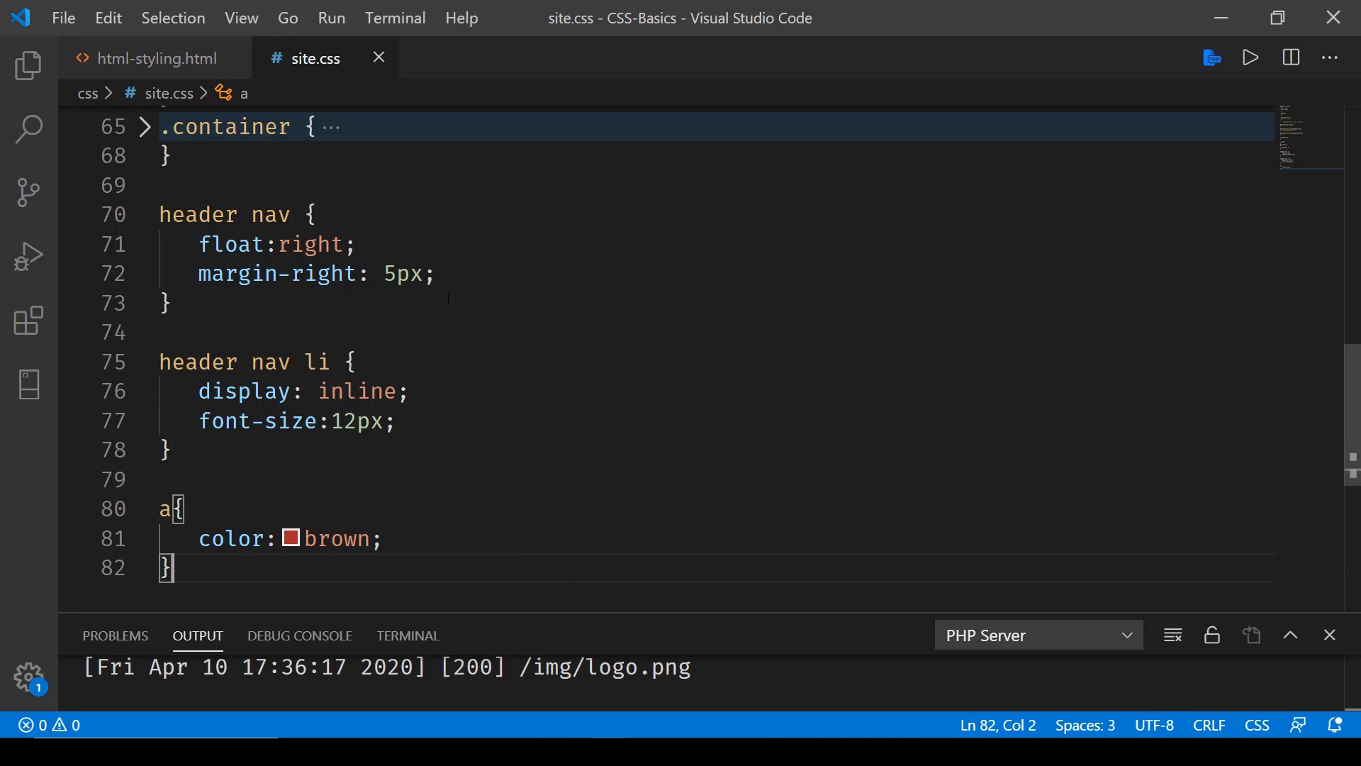
Colour all a links brown with 'a{ color: brown; }'.
{"action": "double_click", "coordinate": [336, 538]}
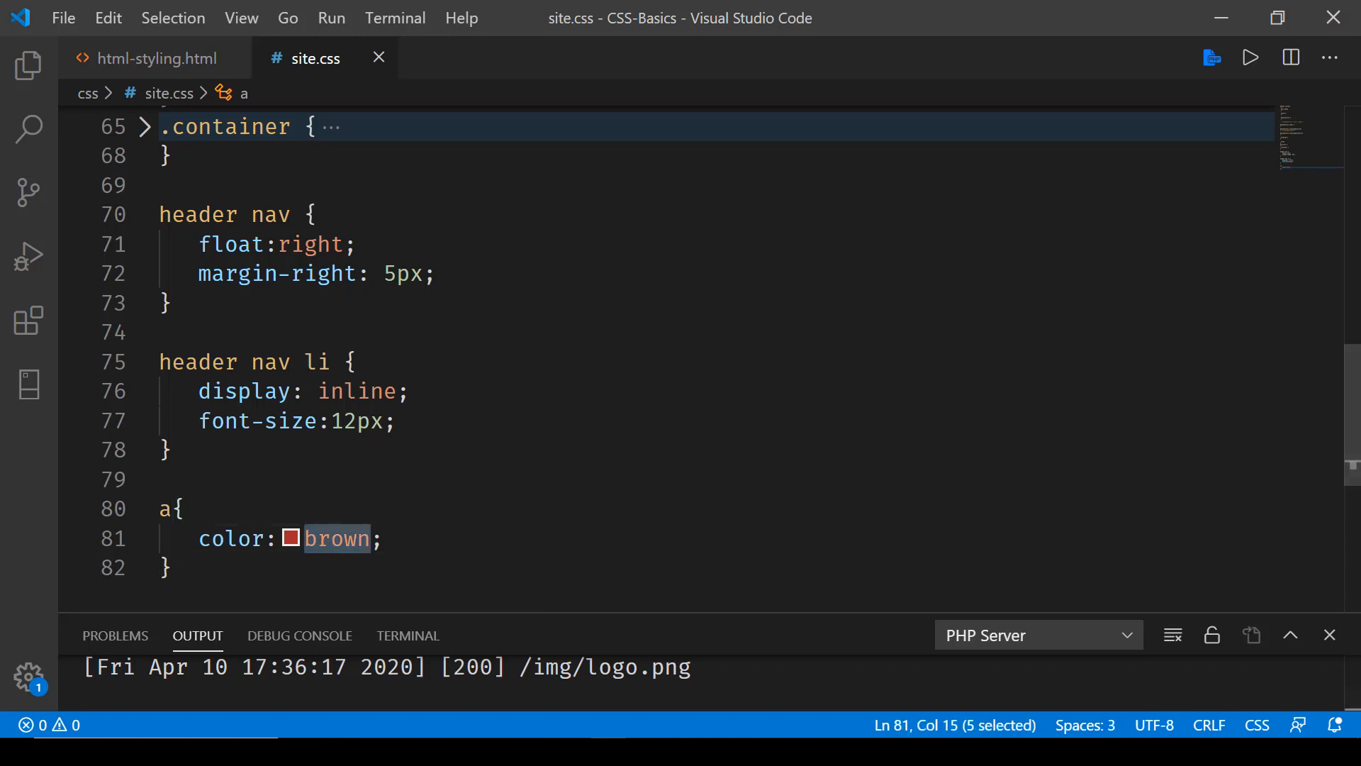